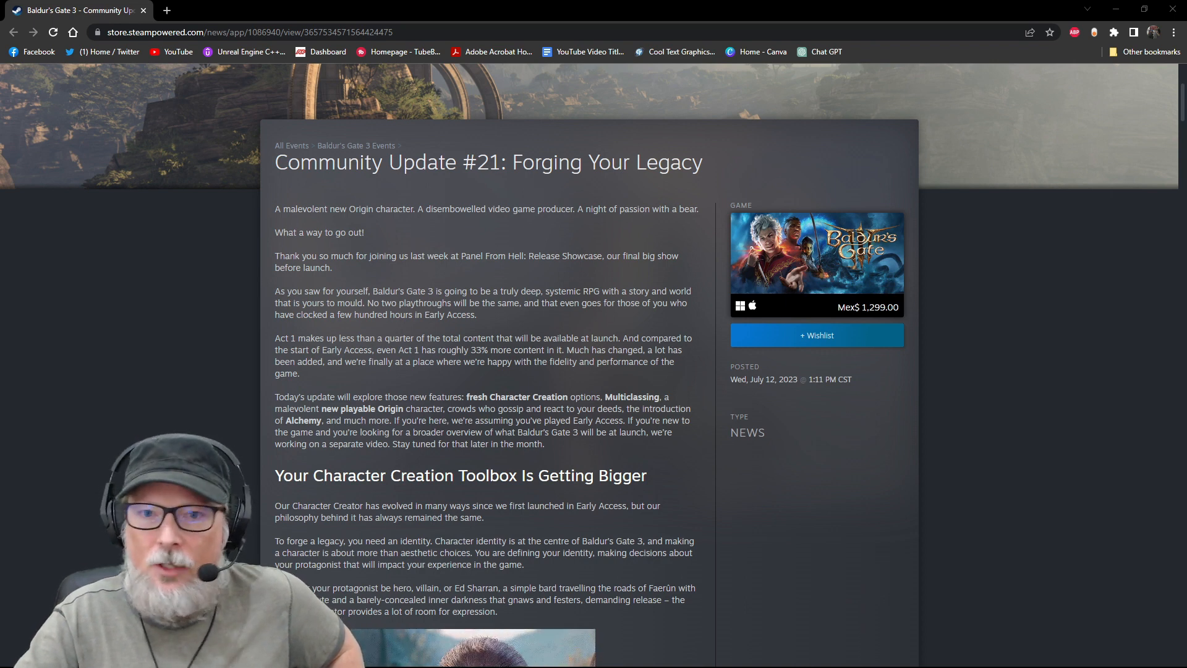
# Scroll from the post's introduction through the Character Creation Toolbox section to Multiclassing
pyautogui.scroll(-3)
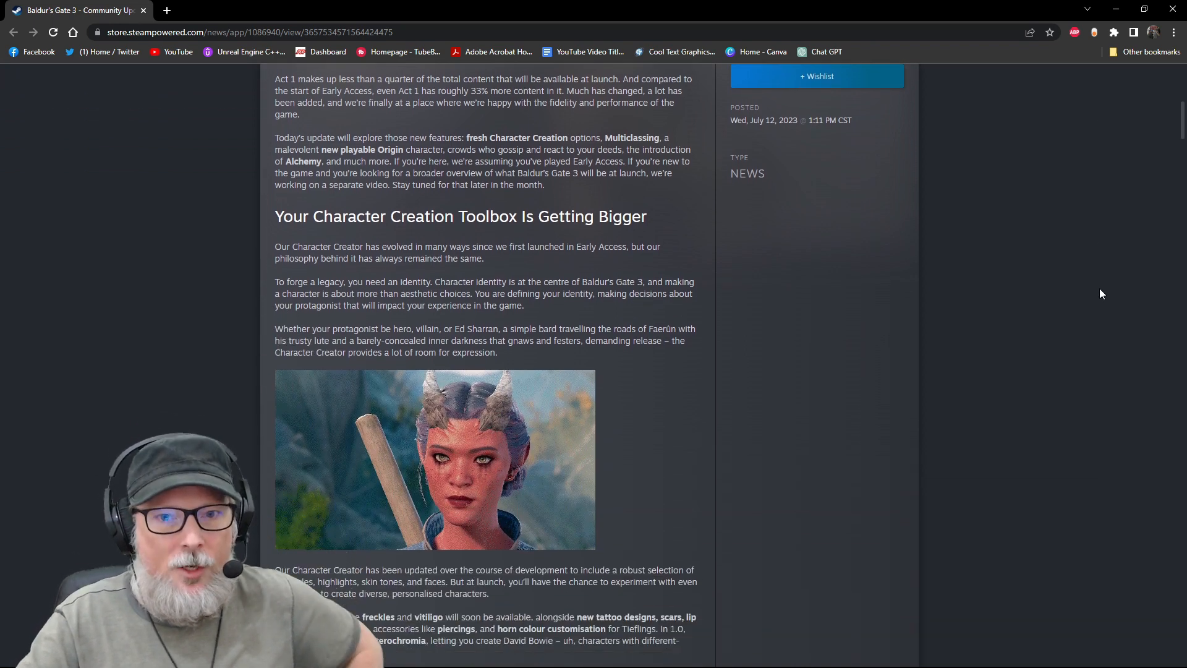
pyautogui.scroll(-3)
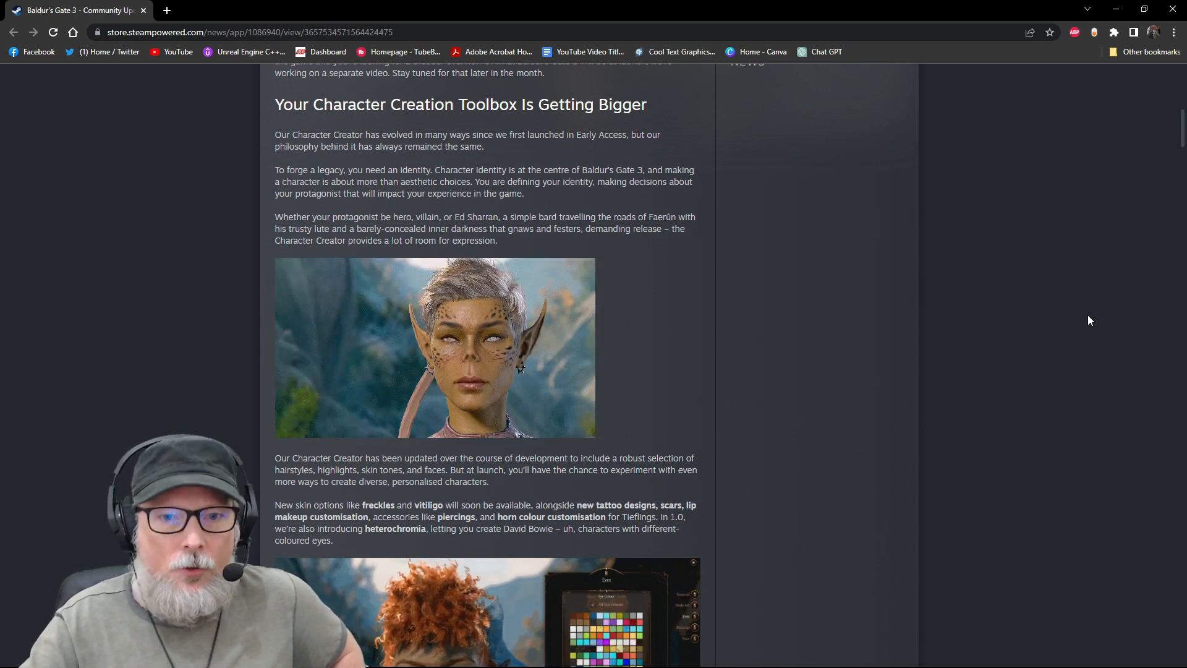
pyautogui.scroll(-3)
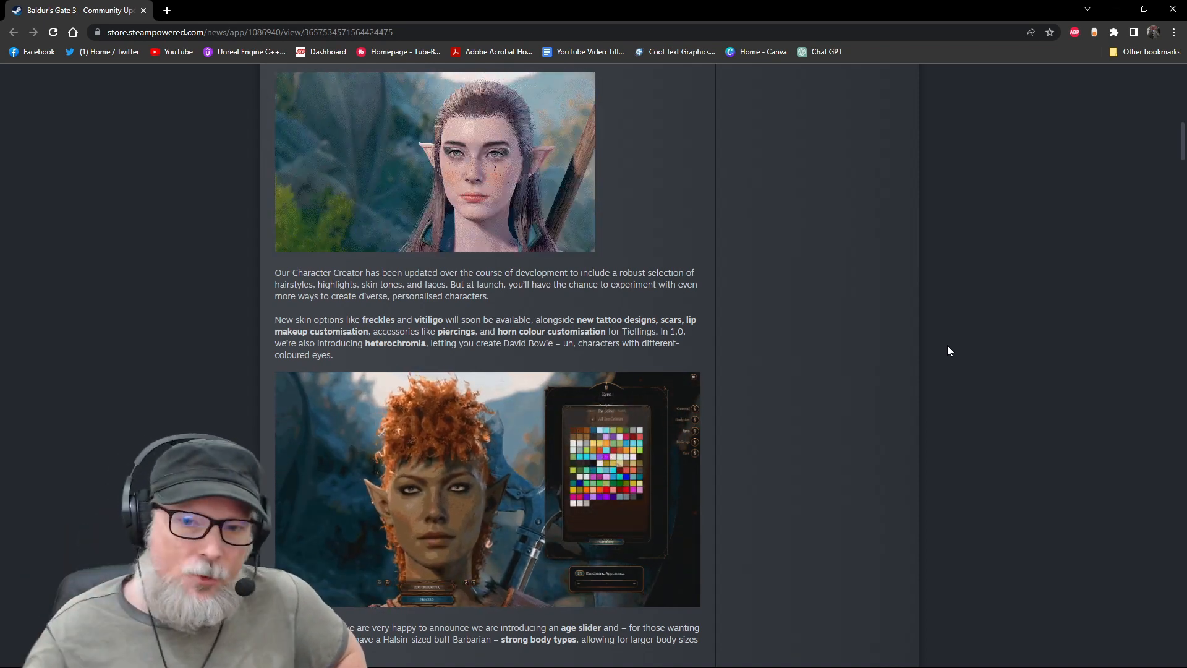
pyautogui.scroll(-3)
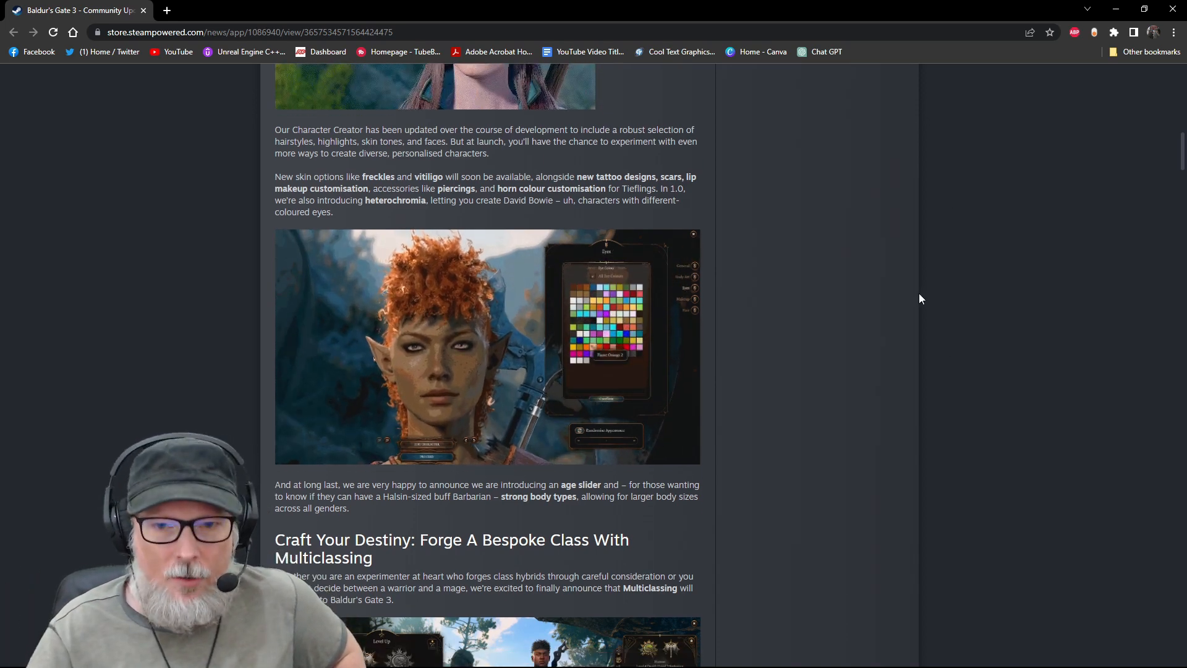
# Scroll through the Multiclassing section down to the Respeccing Classes heading
pyautogui.scroll(-3)
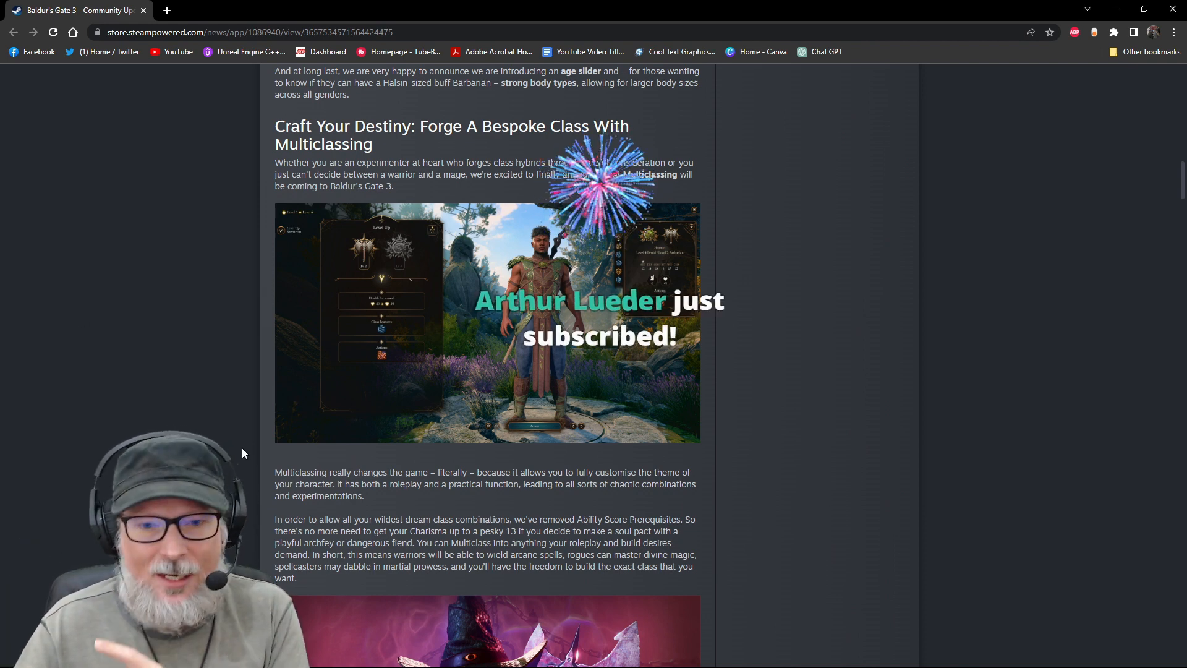
pyautogui.scroll(-3)
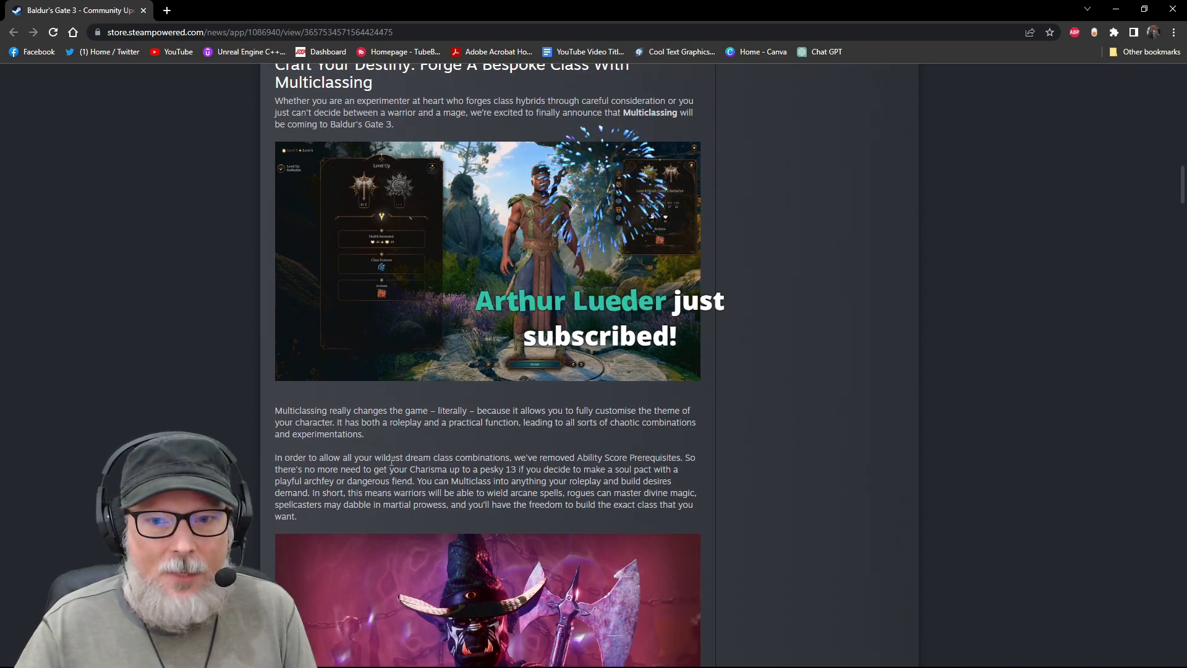
pyautogui.scroll(-3)
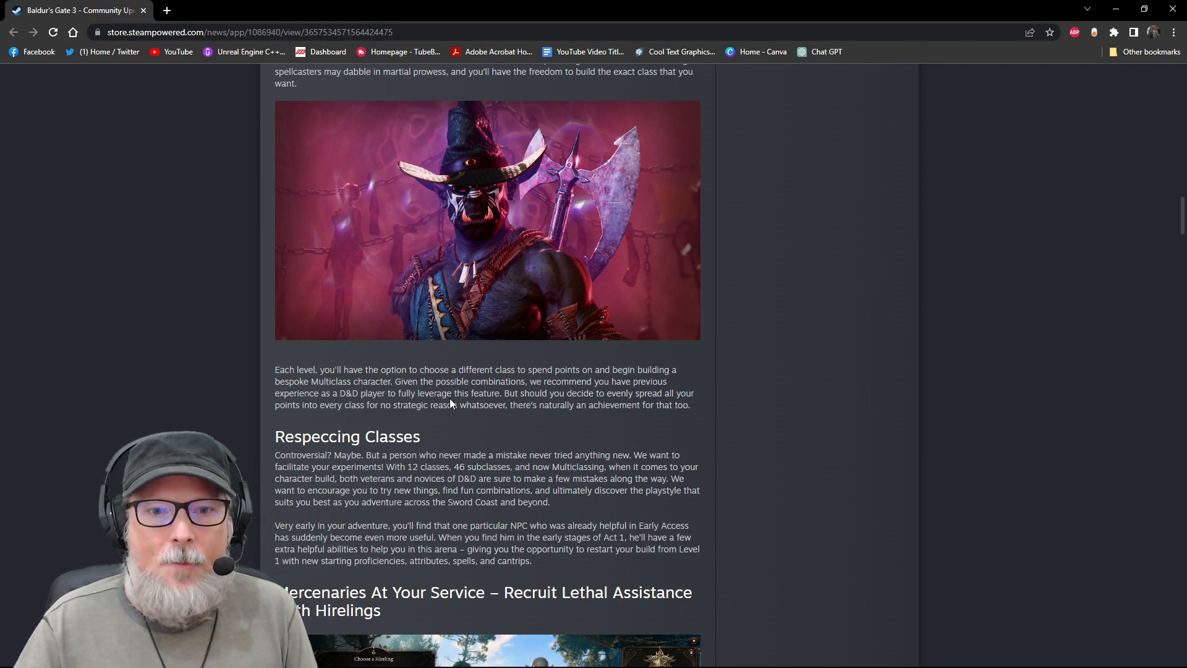
# Scroll back to the Multiclassing image, then down to the Mercenaries At Your Service heading
pyautogui.scroll(3)
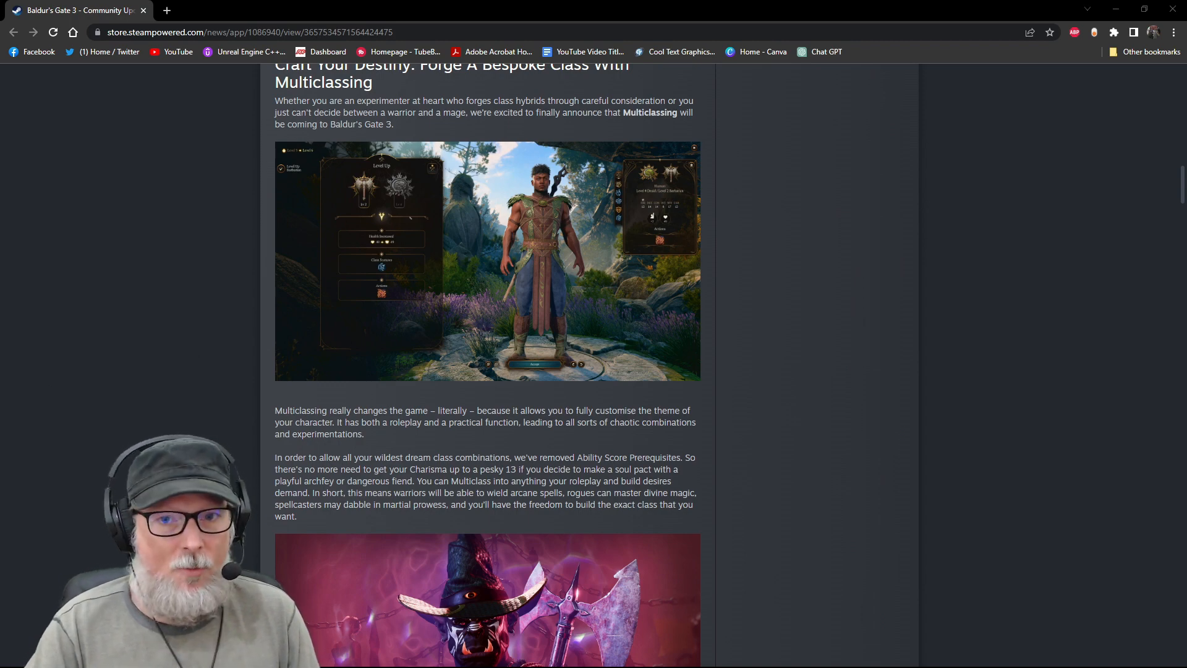
pyautogui.scroll(-3)
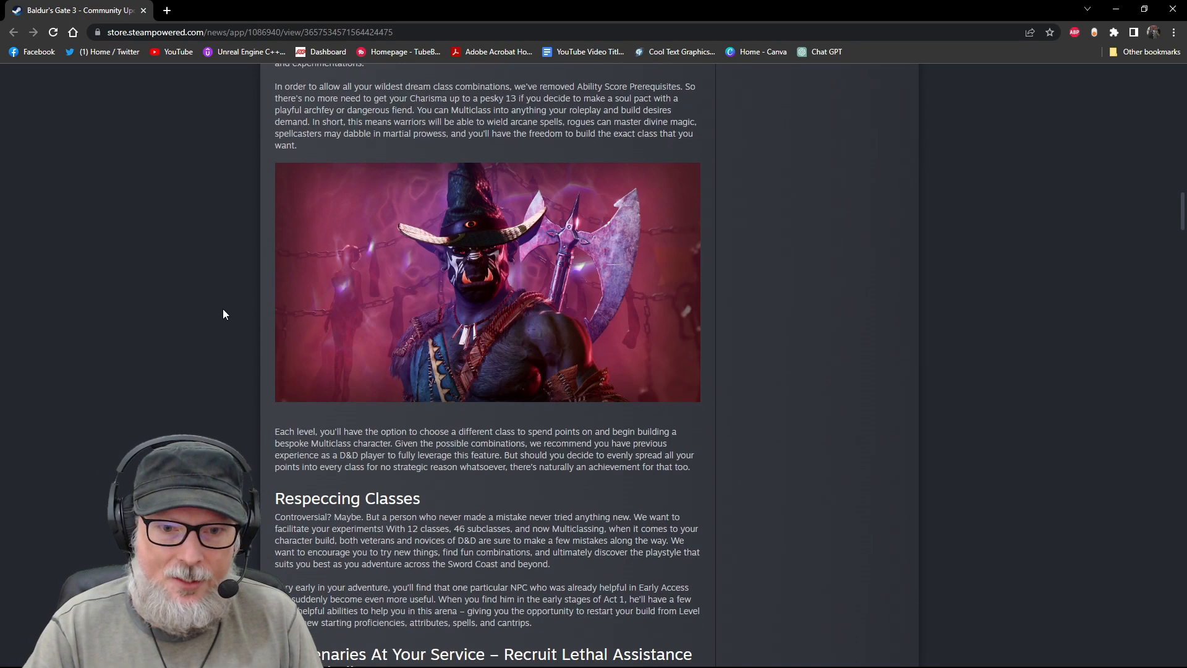
pyautogui.scroll(-3)
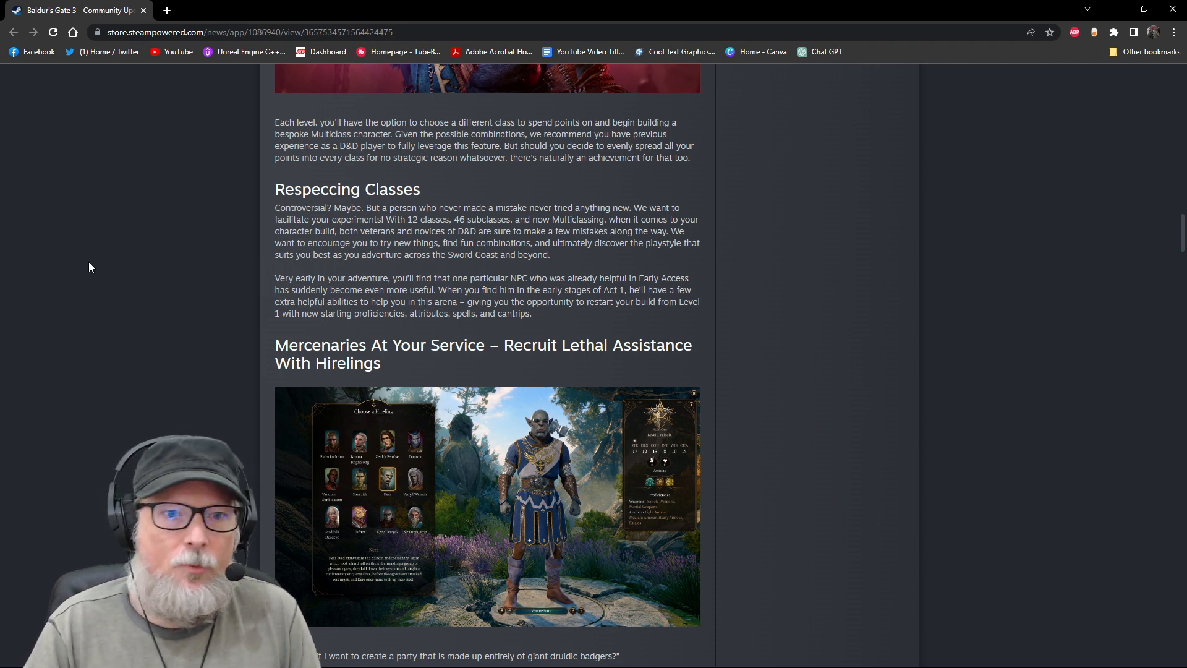
pyautogui.moveTo(147, 247)
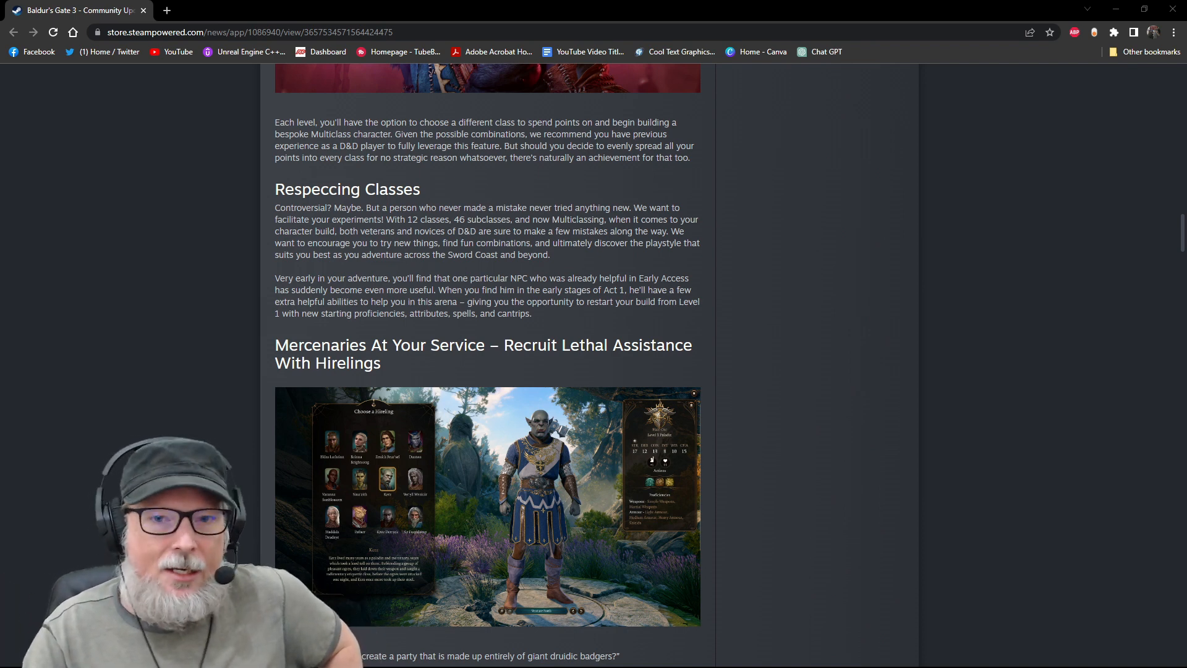
# Highlight the Hirelings sentences about mercenaries joining you on the road, hired temporarily
pyautogui.scroll(-3)
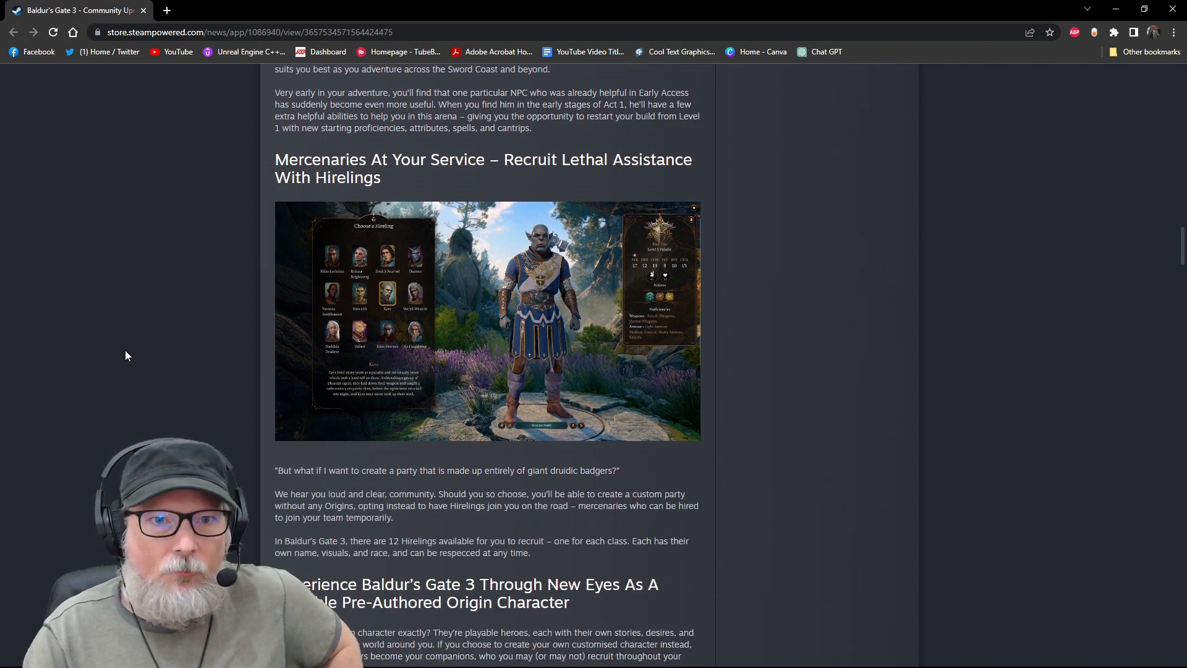
pyautogui.scroll(-3)
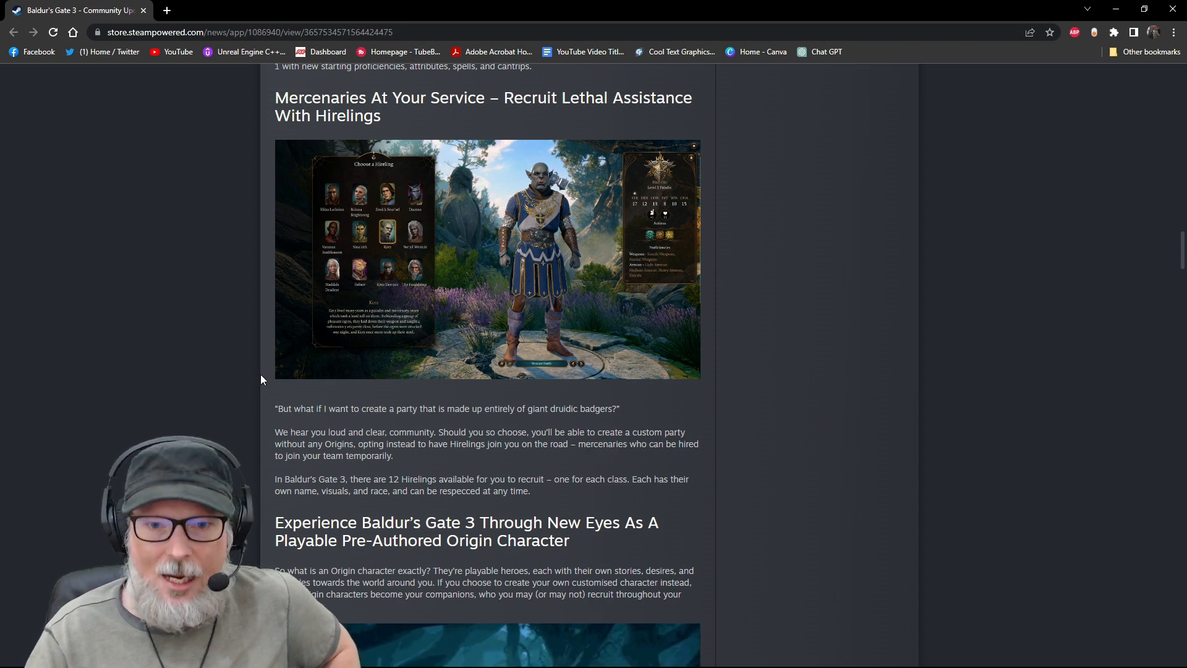
pyautogui.moveTo(420, 444); pyautogui.dragTo(567, 444)
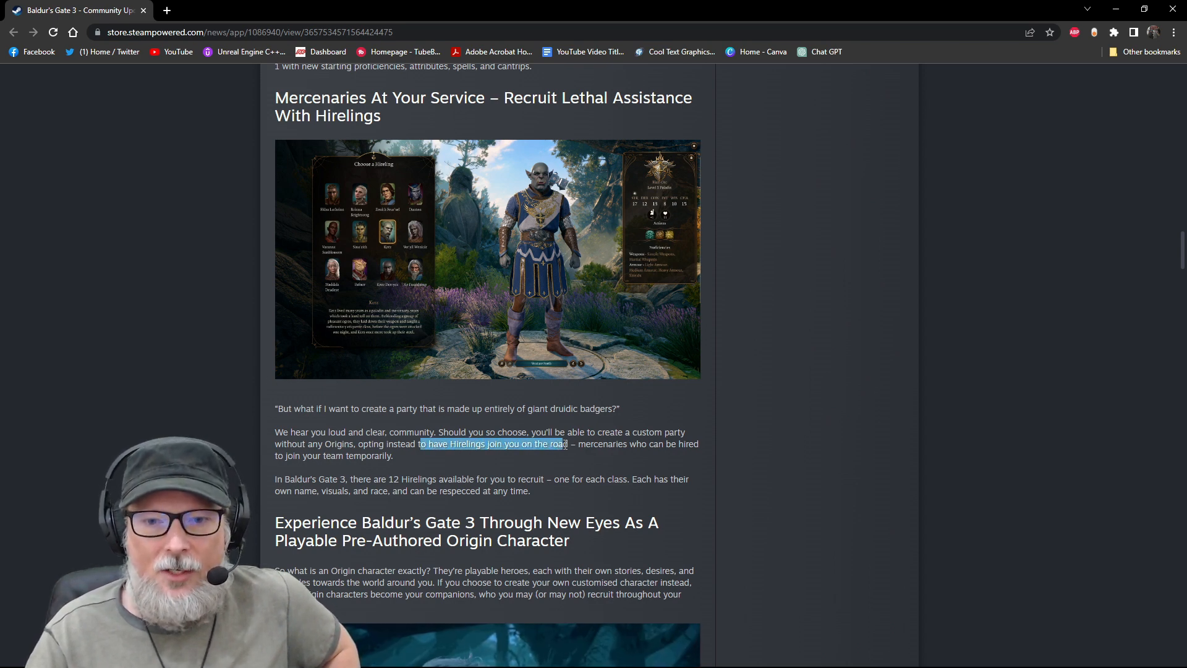
pyautogui.moveTo(566, 444); pyautogui.dragTo(393, 456)
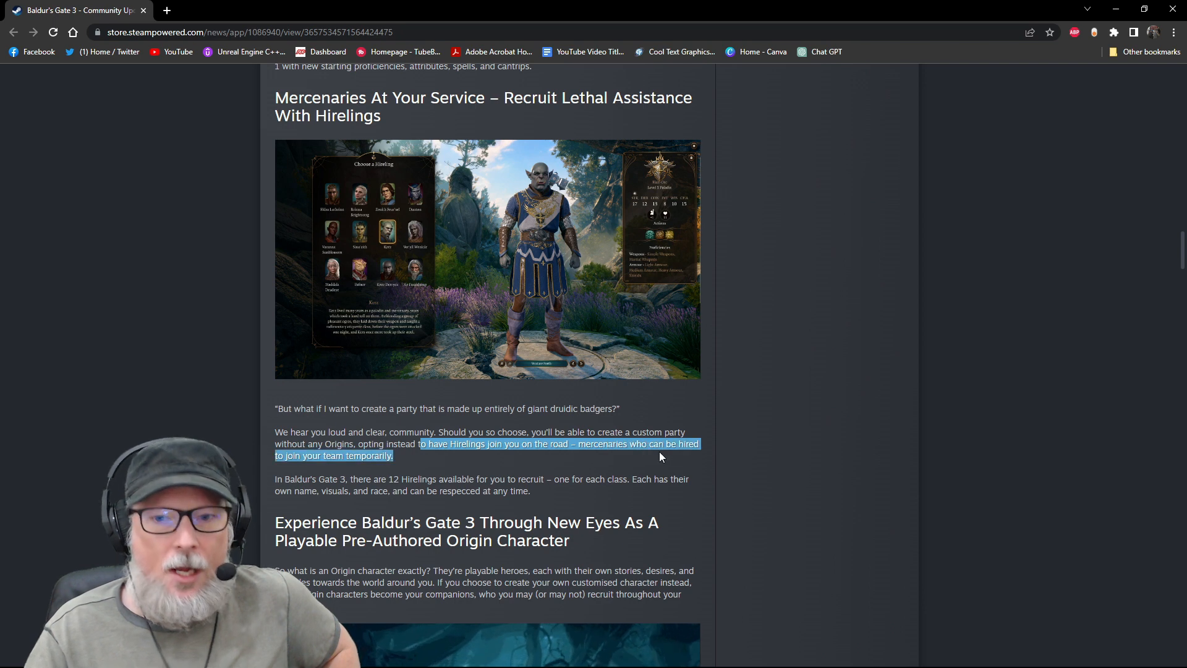
pyautogui.moveTo(299, 471)
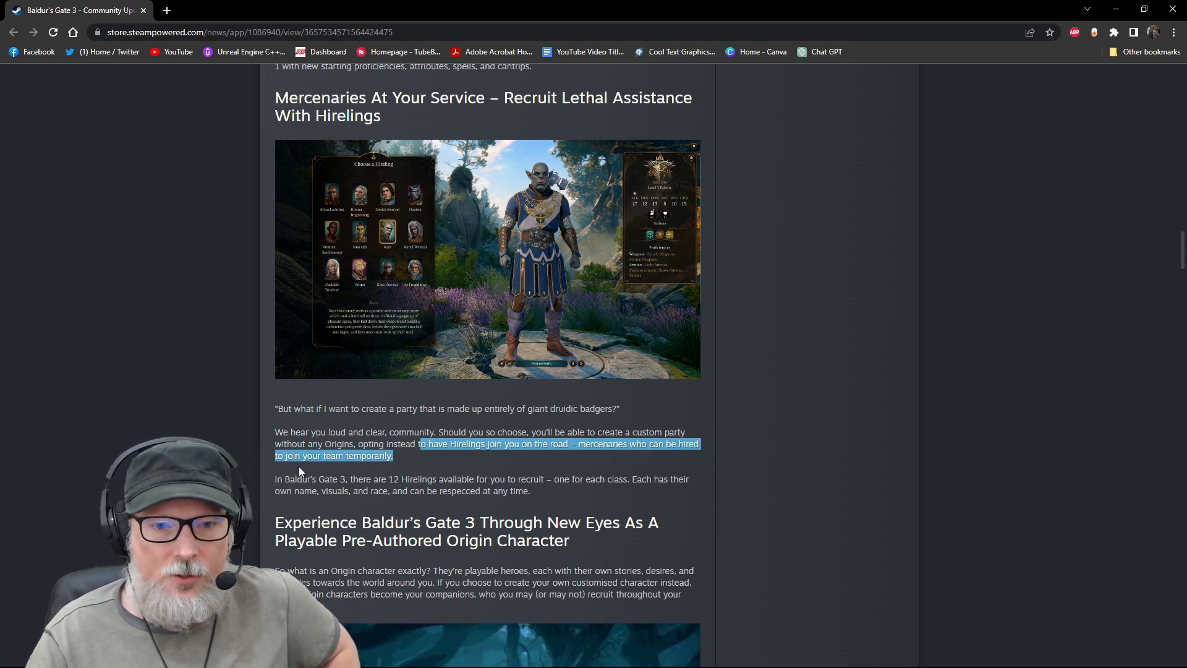
pyautogui.moveTo(438, 440)
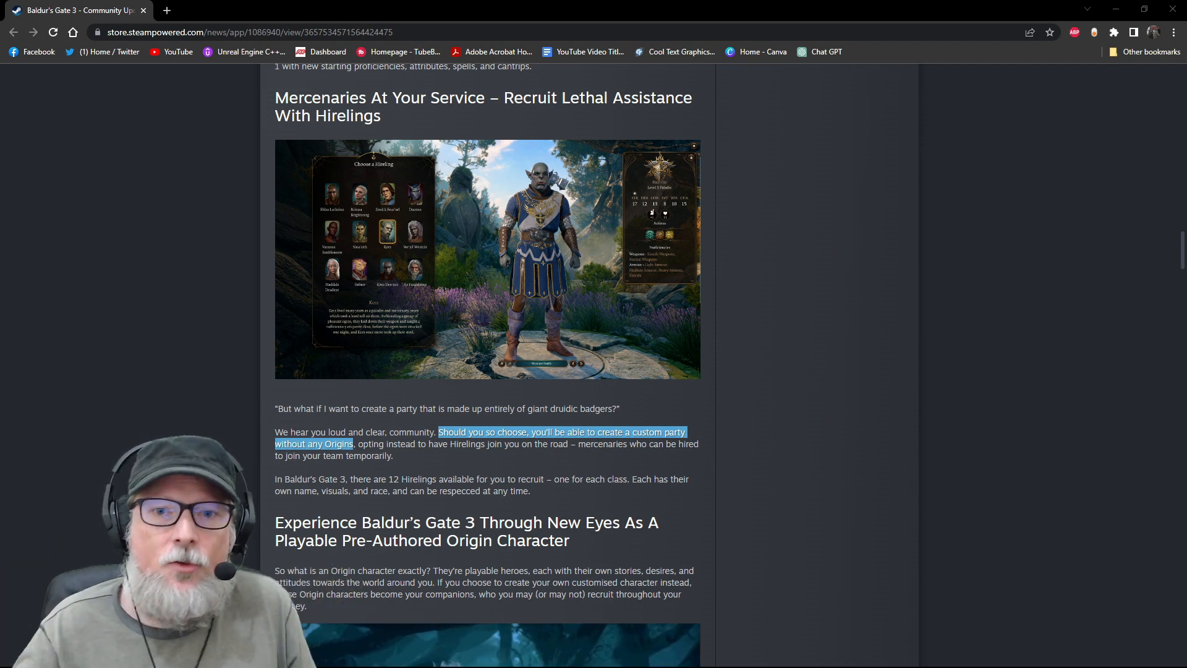
# Scroll past the Dark Urge artwork to the Love In The Time Of Tentacles heading
pyautogui.scroll(-3)
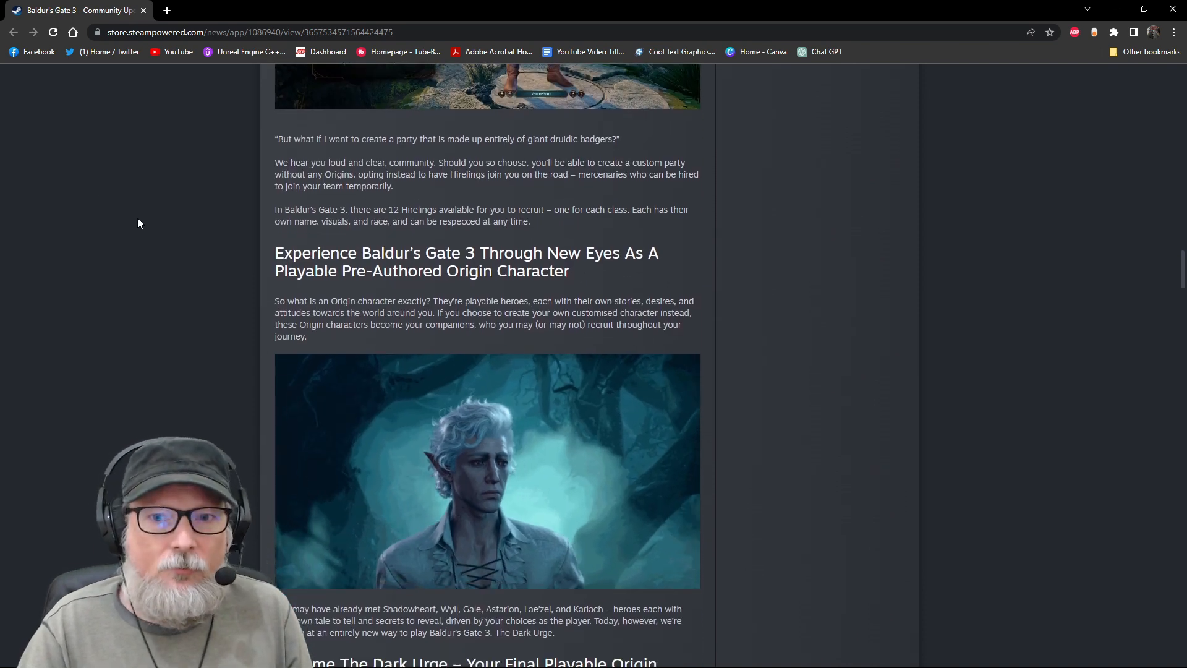
pyautogui.scroll(-3)
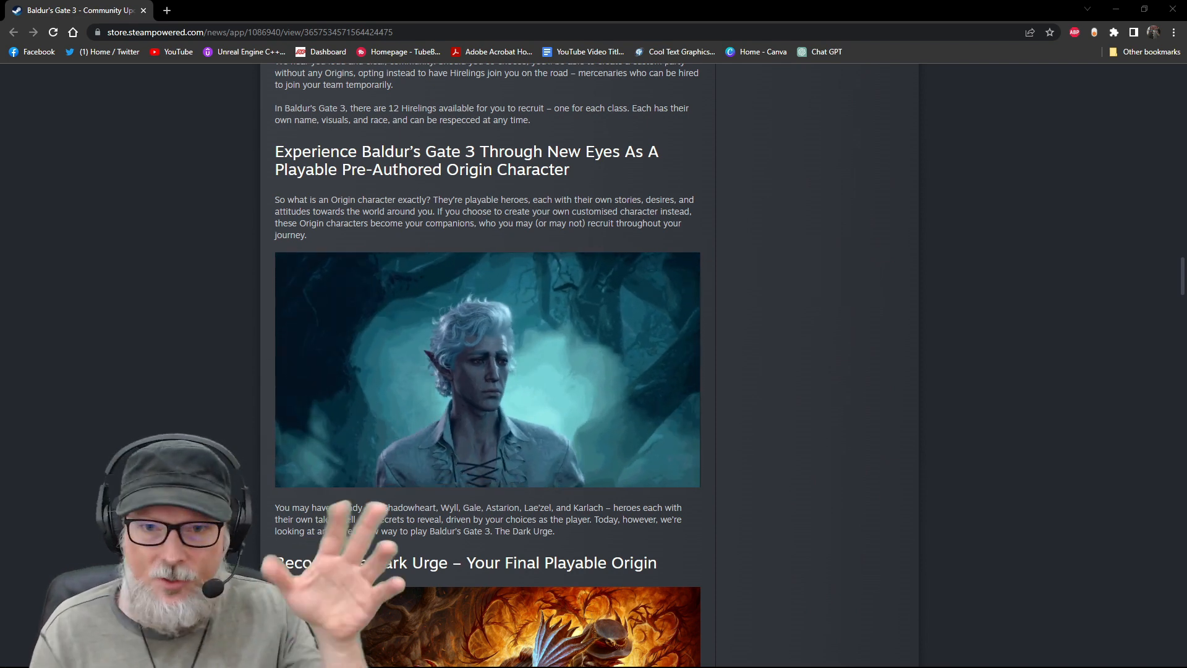
pyautogui.scroll(-3)
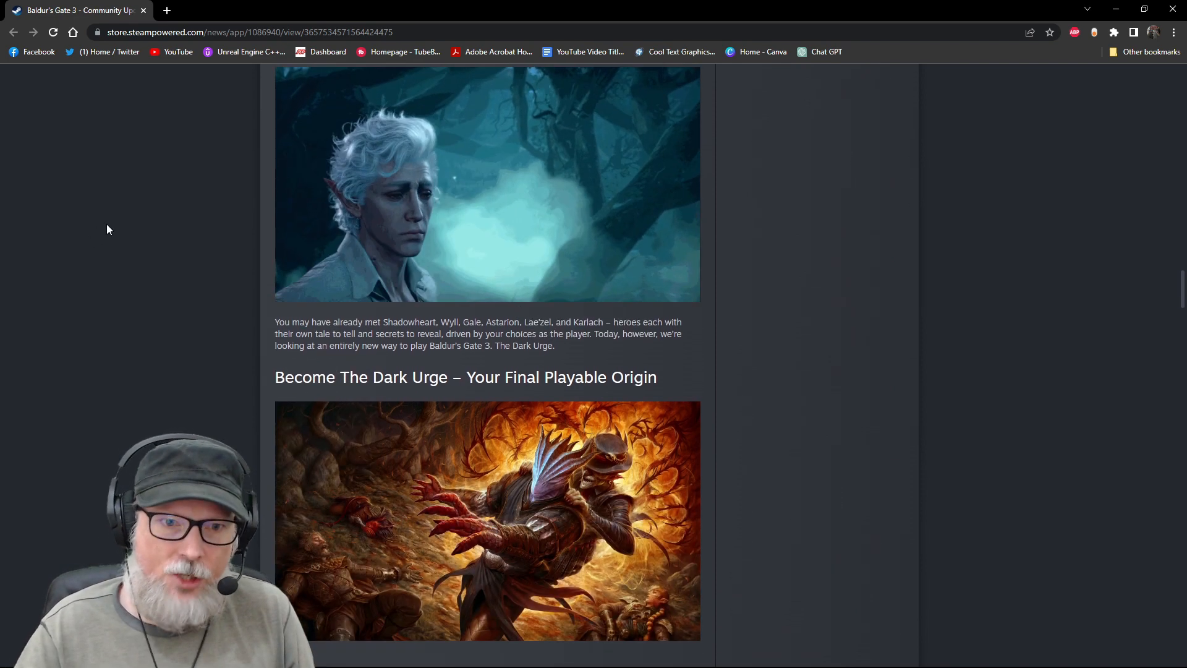
pyautogui.scroll(-3)
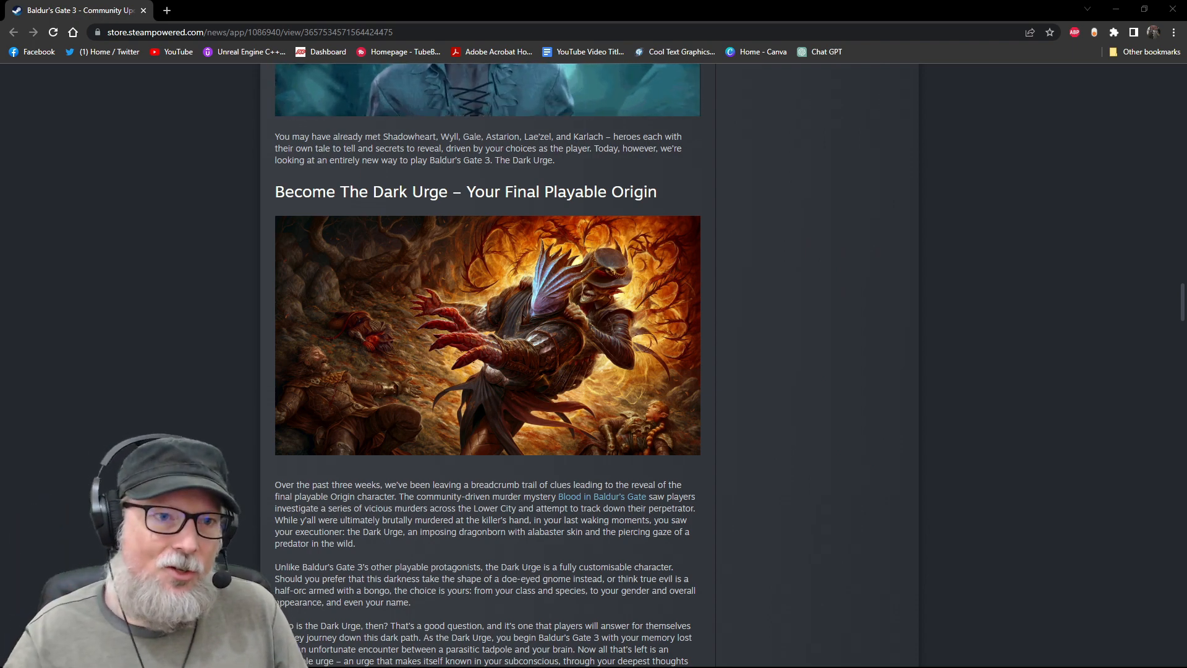
pyautogui.scroll(-3)
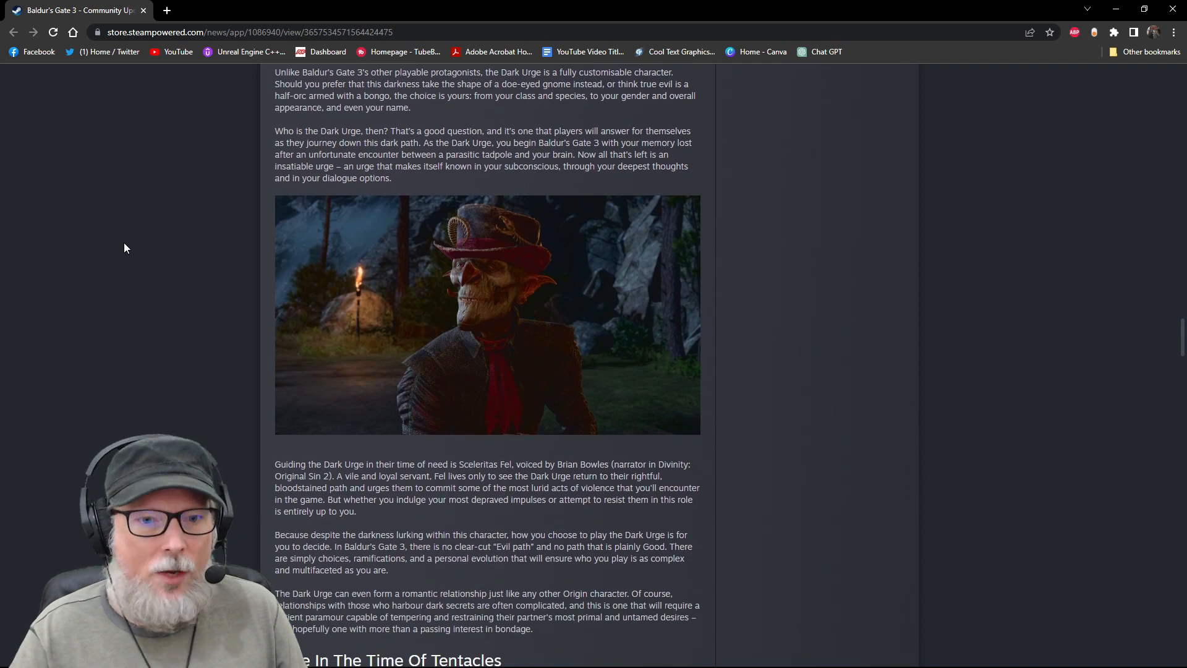
pyautogui.moveTo(230, 309)
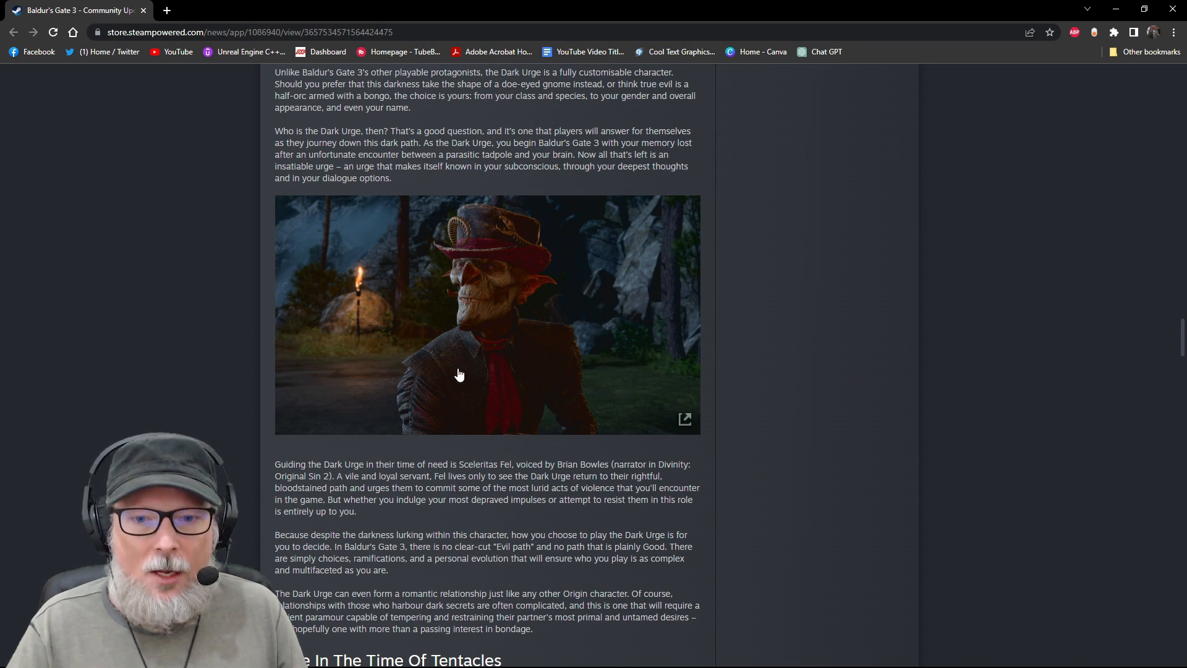
pyautogui.moveTo(536, 316)
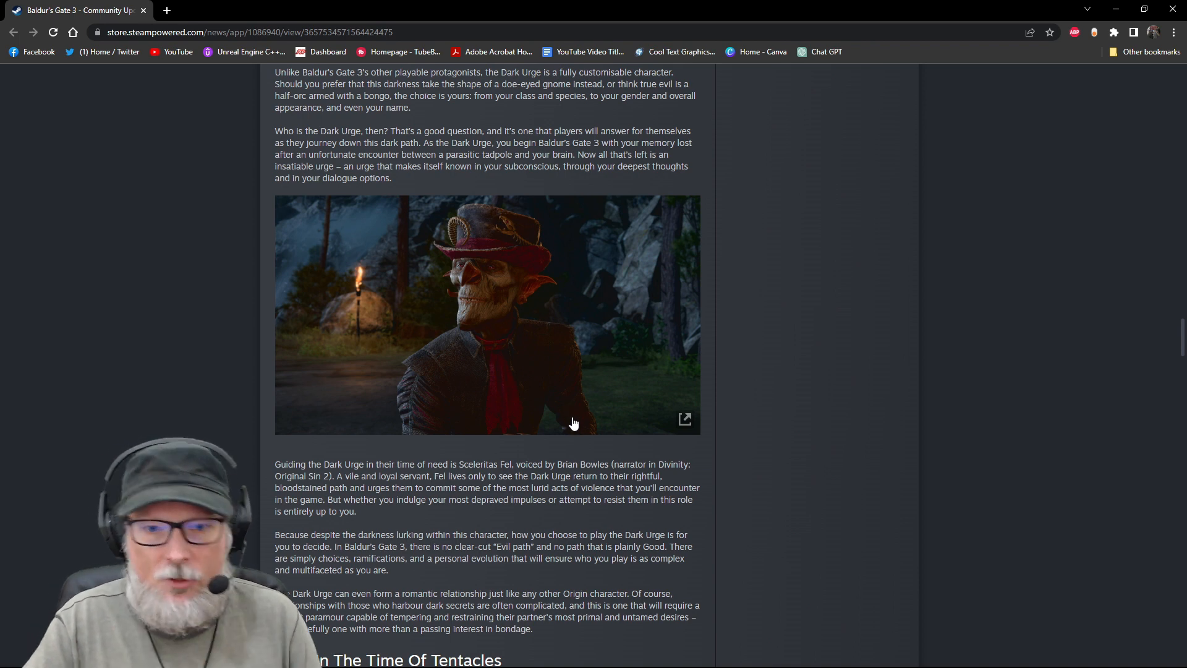
pyautogui.scroll(-3)
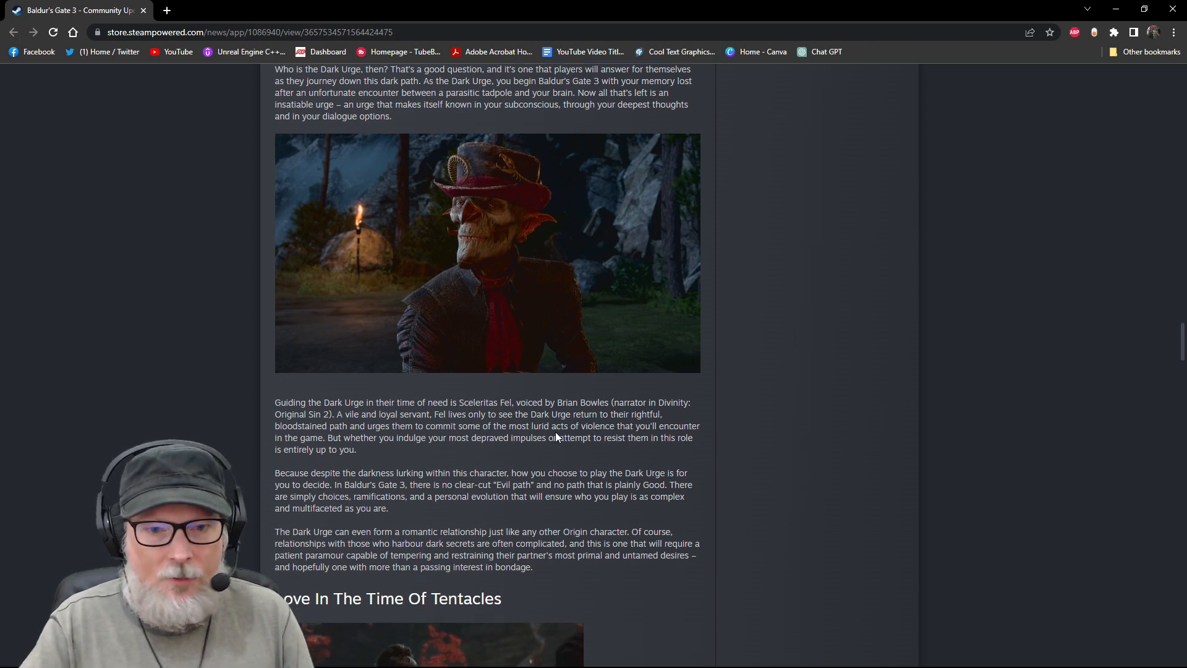
pyautogui.scroll(-3)
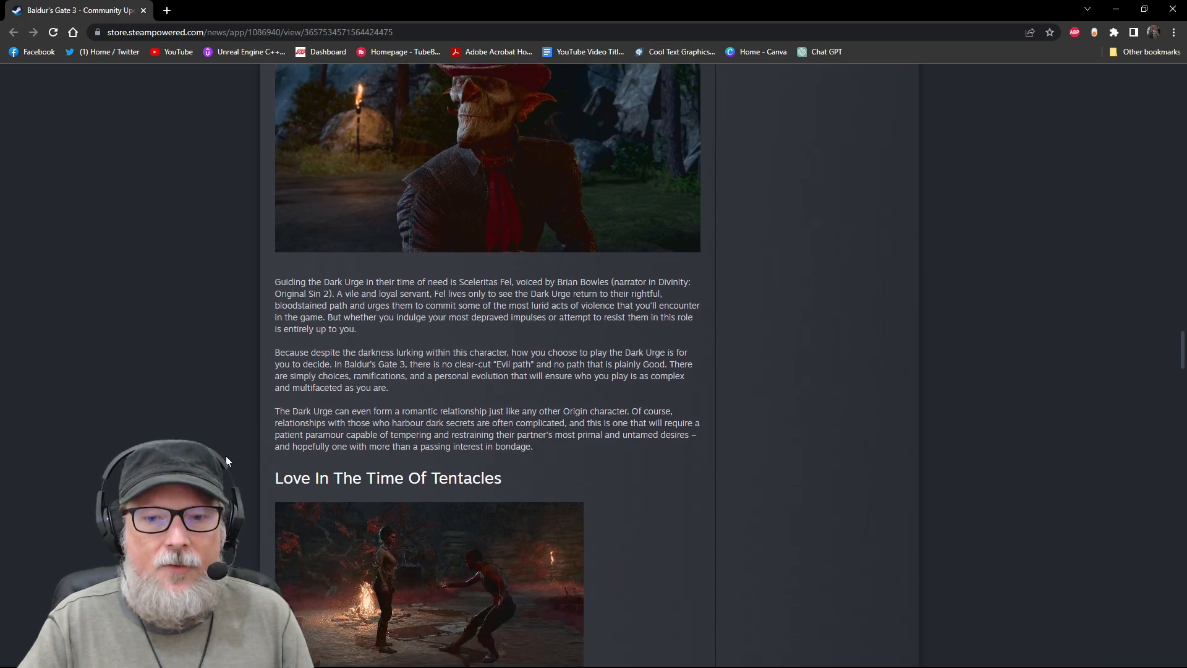
pyautogui.scroll(-3)
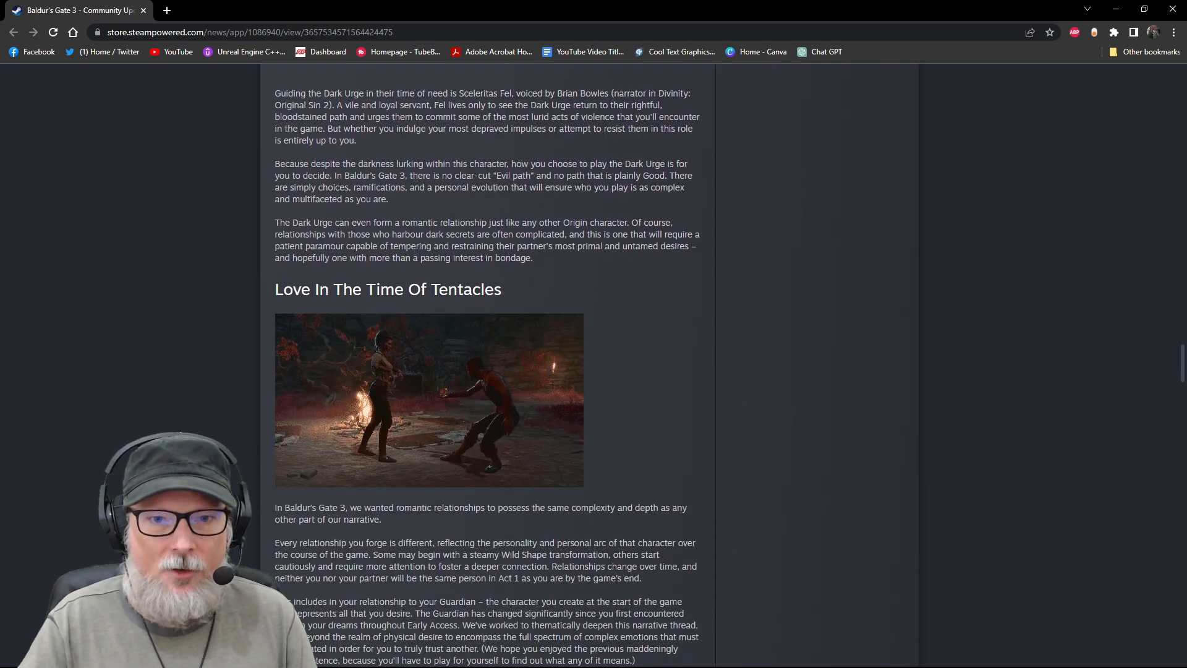
# Scroll past the romance passages to the From Cauldron To Vial alchemy heading
pyautogui.scroll(-3)
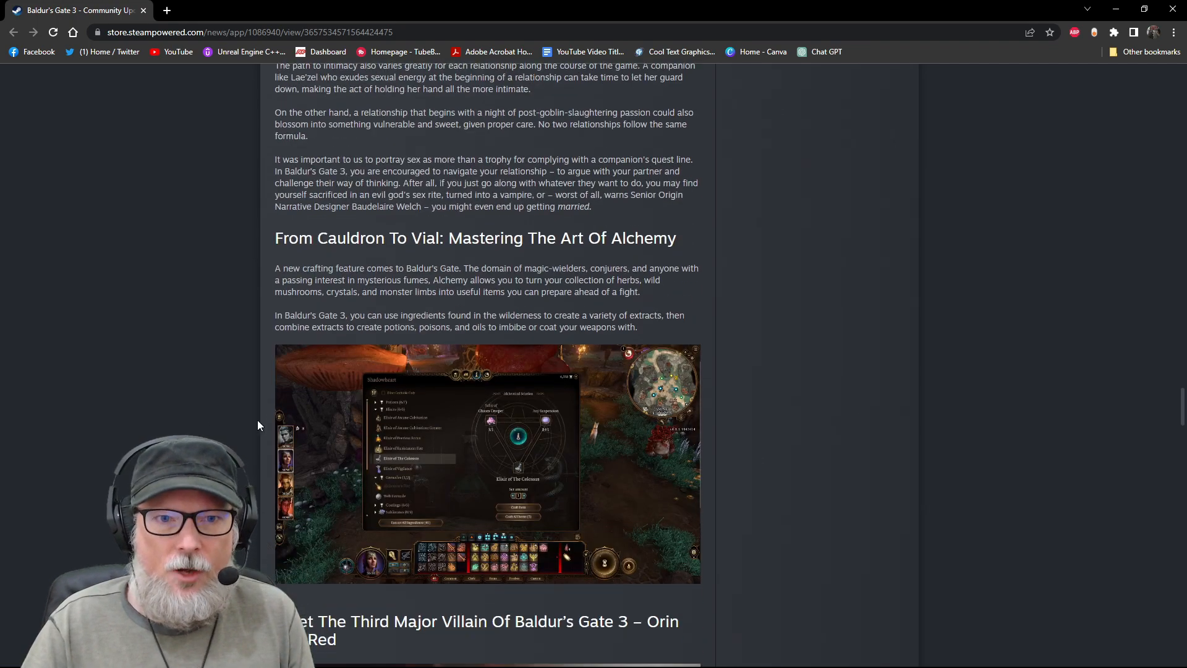
# Scroll to the Meet The Third Major Villain heading introducing Orin The Red
pyautogui.scroll(-3)
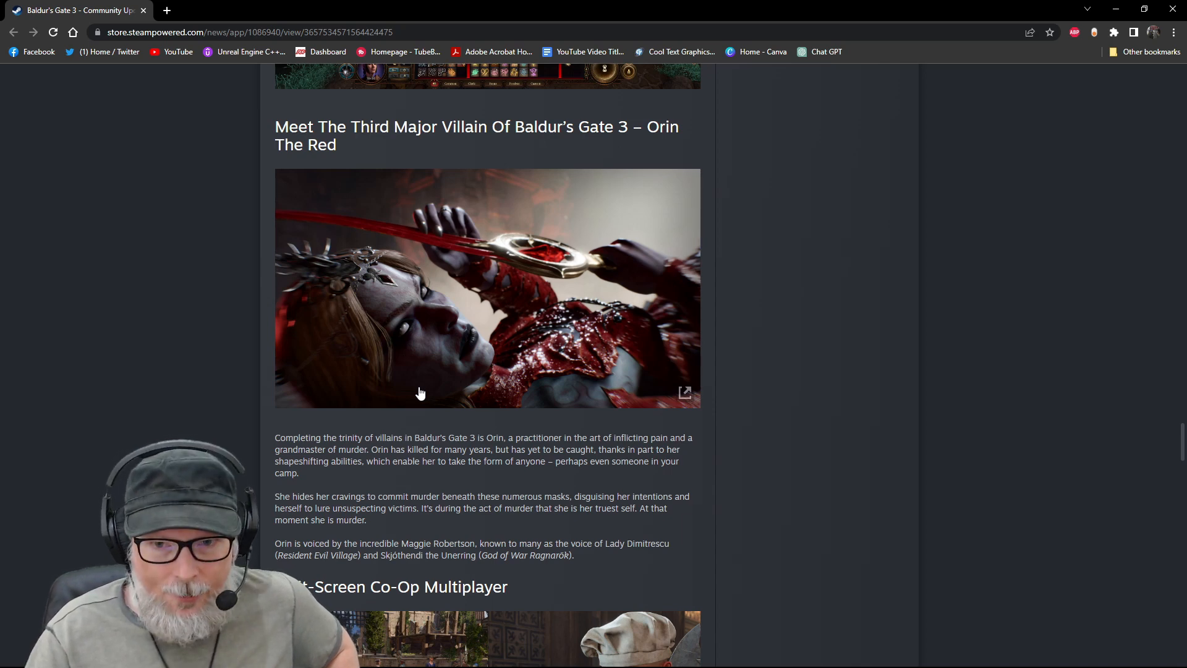
pyautogui.moveTo(570, 448)
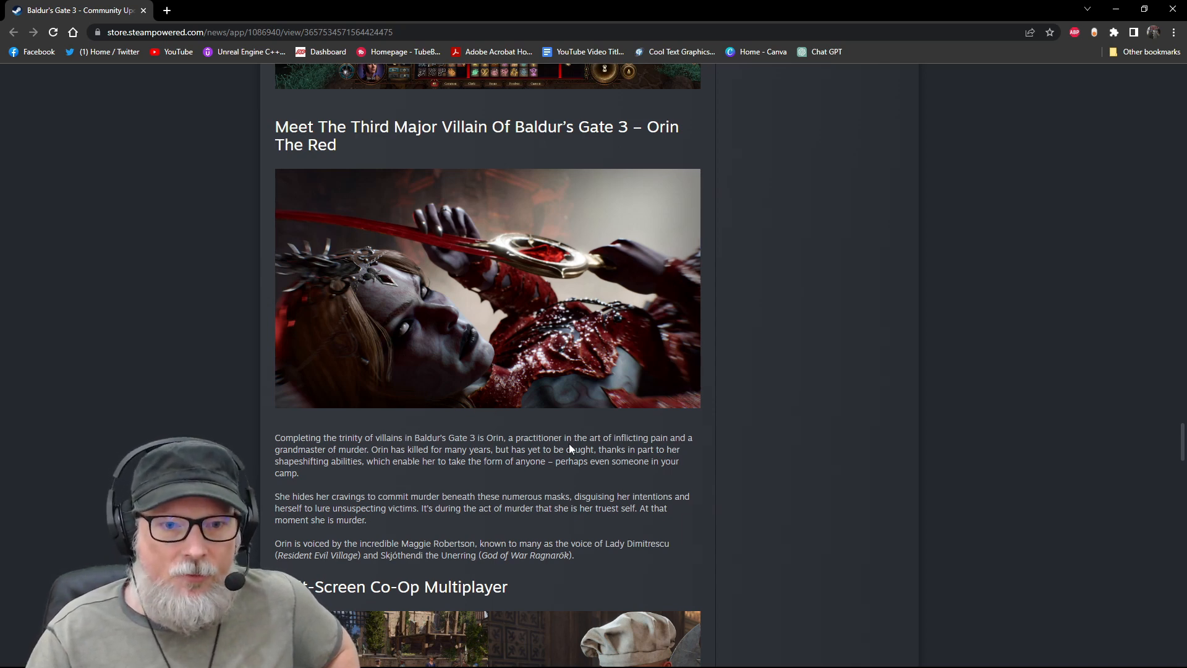
pyautogui.moveTo(403, 542)
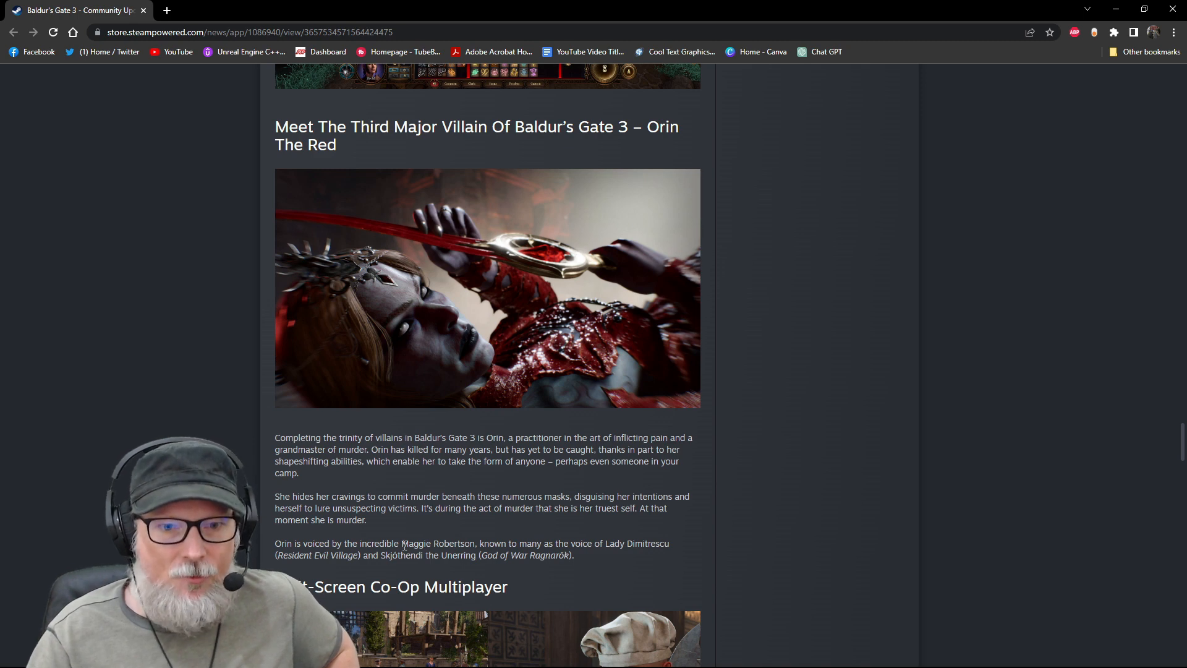
# Scroll to the Split-Screen Co-Op Multiplayer heading and its paragraphs
pyautogui.scroll(-3)
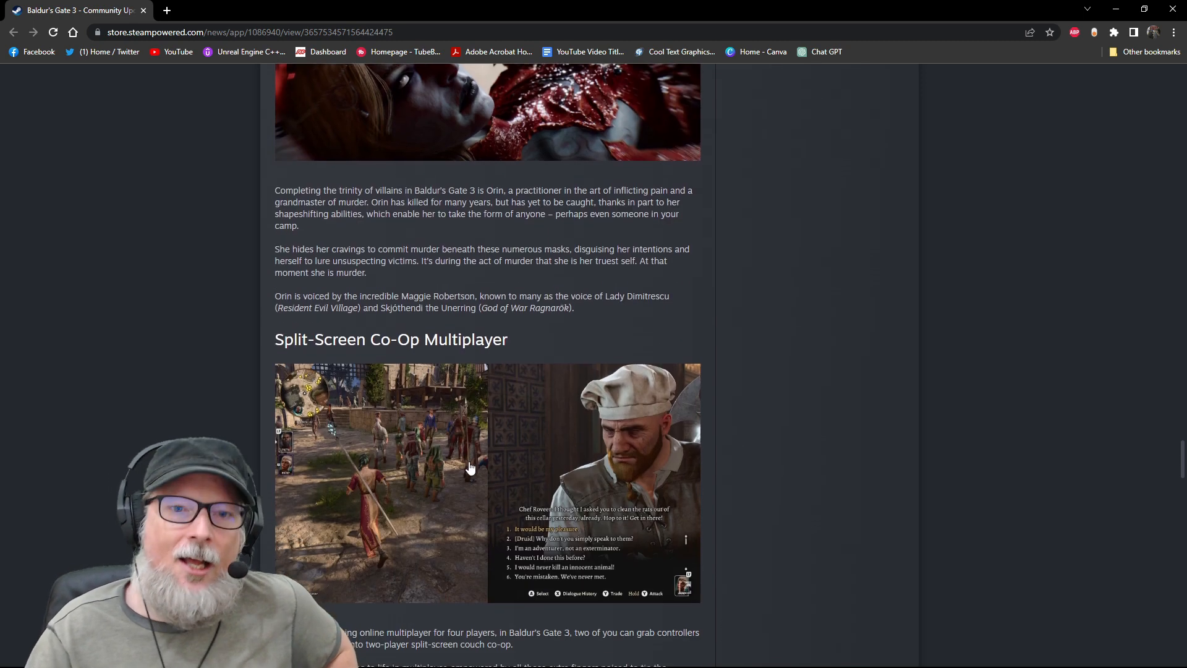
pyautogui.scroll(-3)
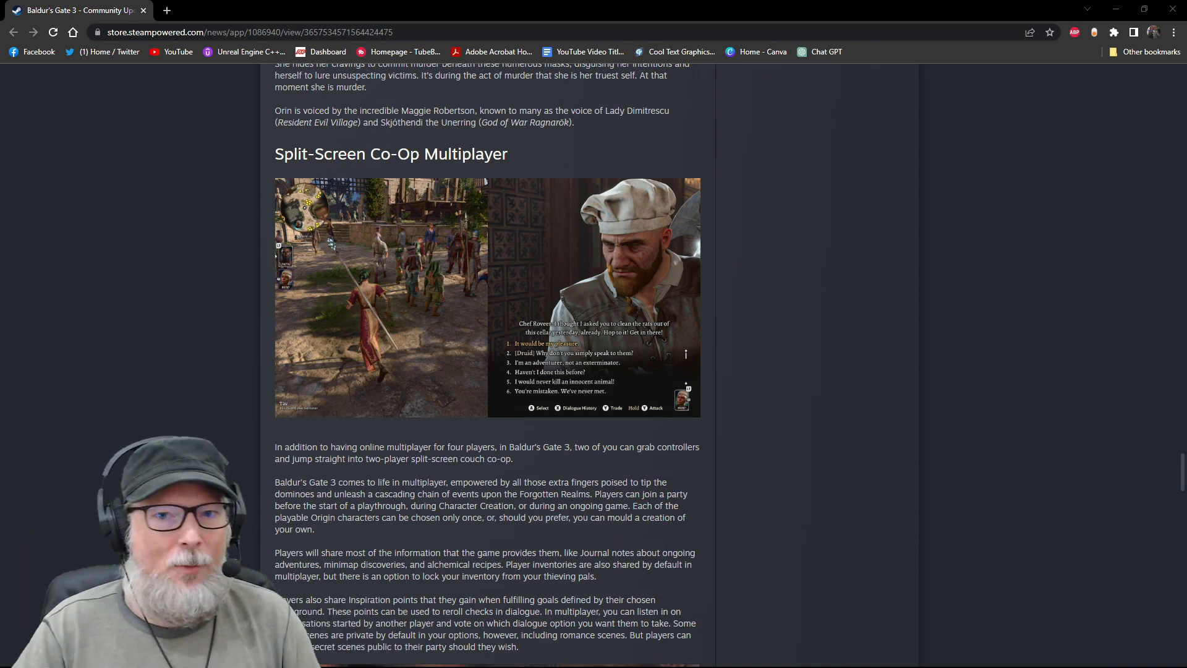
# Highlight 'a golden path that takes over 80 hours to complete' in A Cinematic Kaleidoscope
pyautogui.scroll(-3)
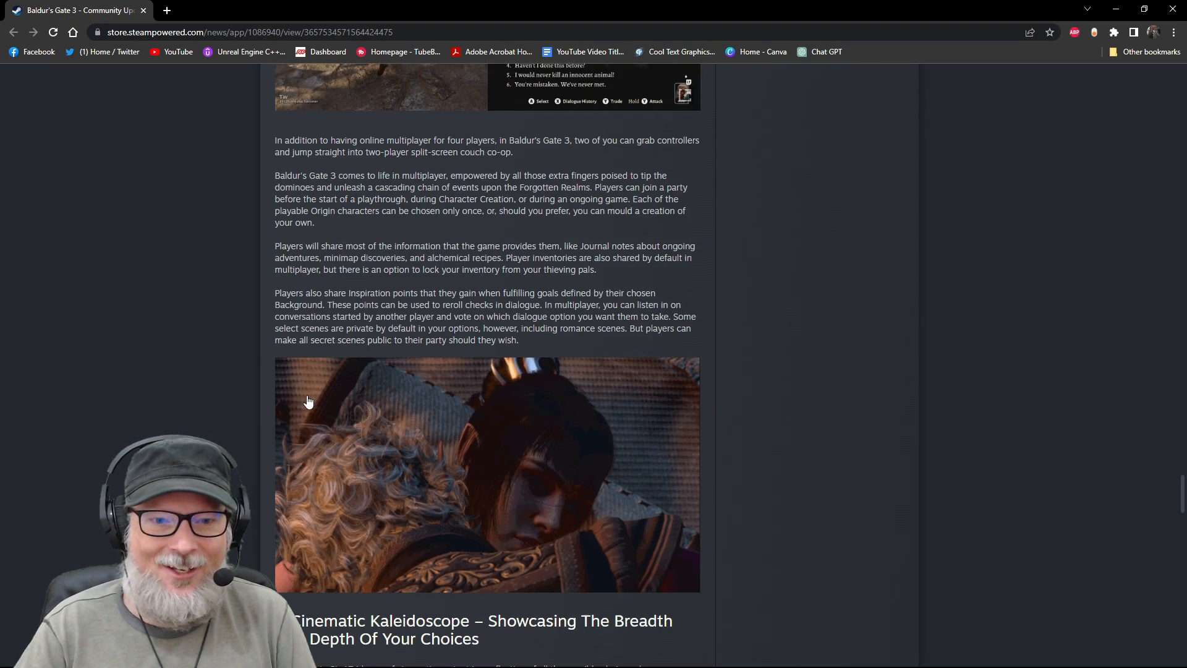
pyautogui.scroll(-3)
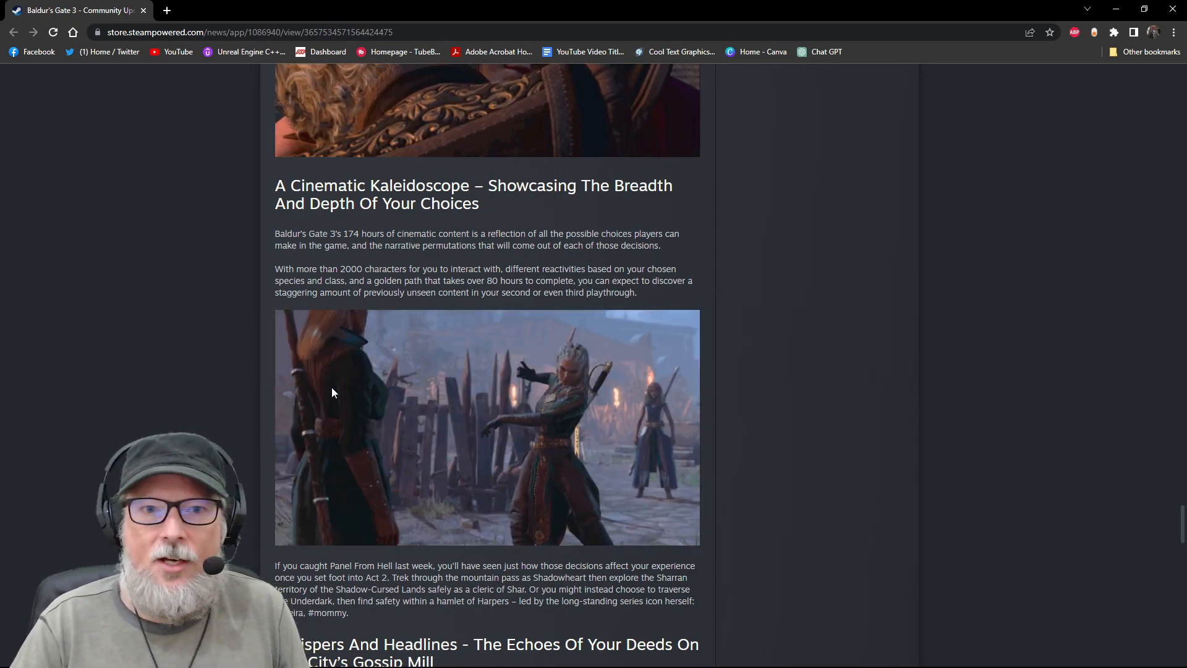
pyautogui.moveTo(359, 281); pyautogui.dragTo(561, 280)
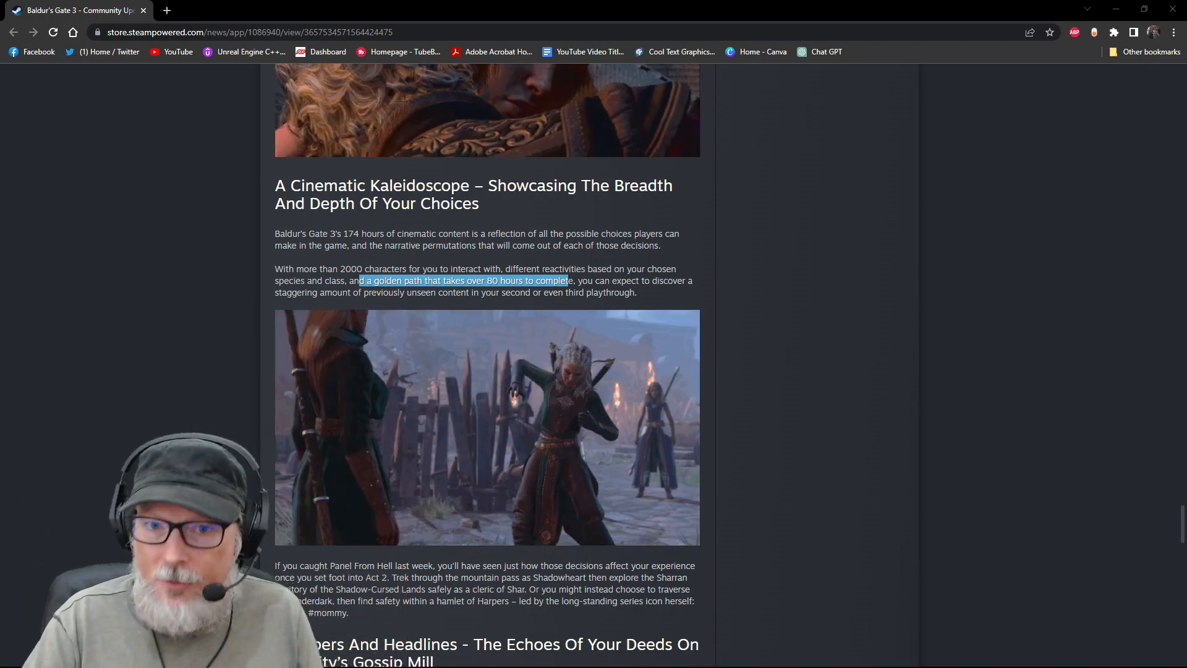
# Scroll past Whispers And Headlines to the streaming tips and The Road Ahead headings
pyautogui.scroll(-3)
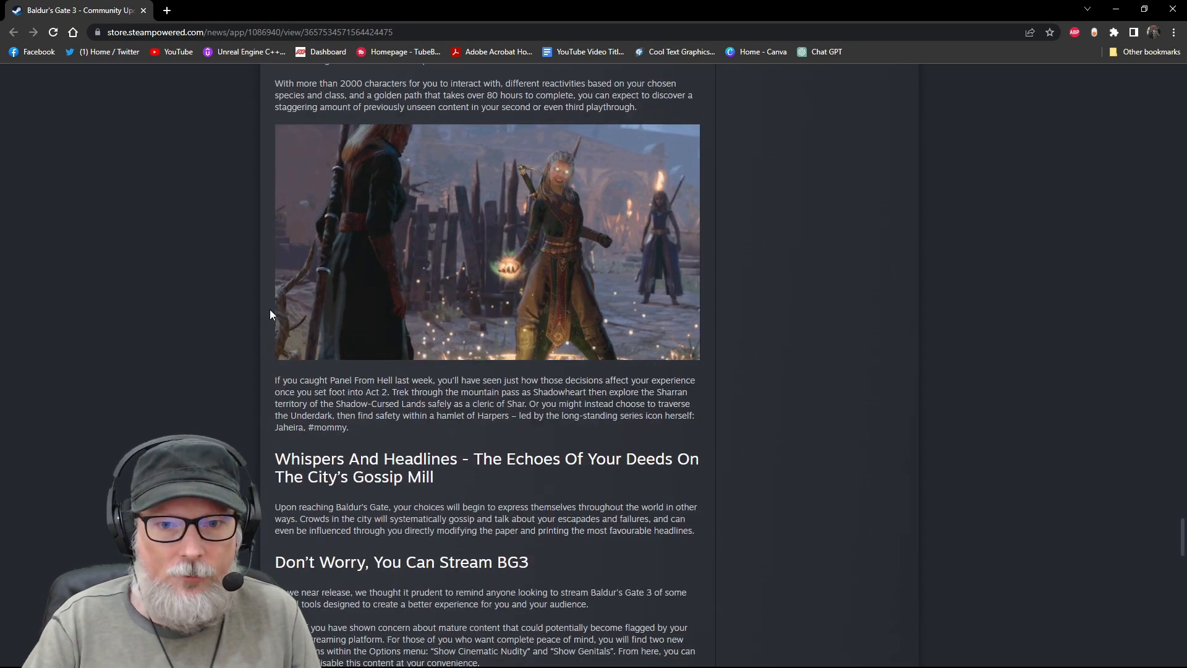
pyautogui.scroll(-3)
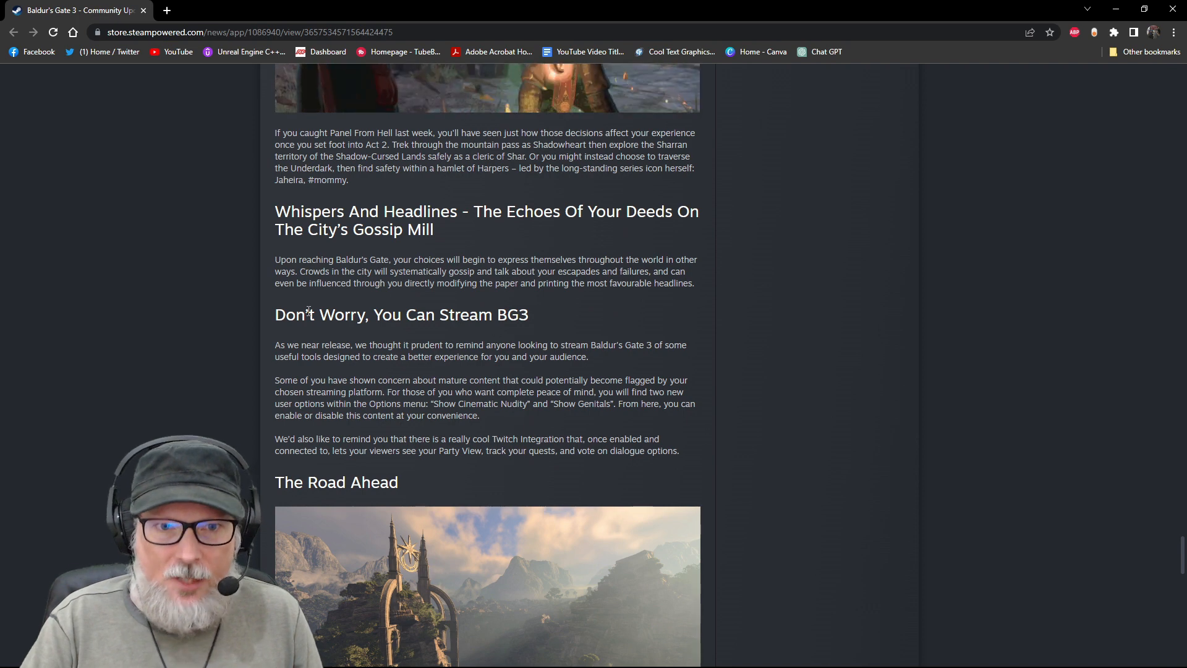
pyautogui.scroll(-3)
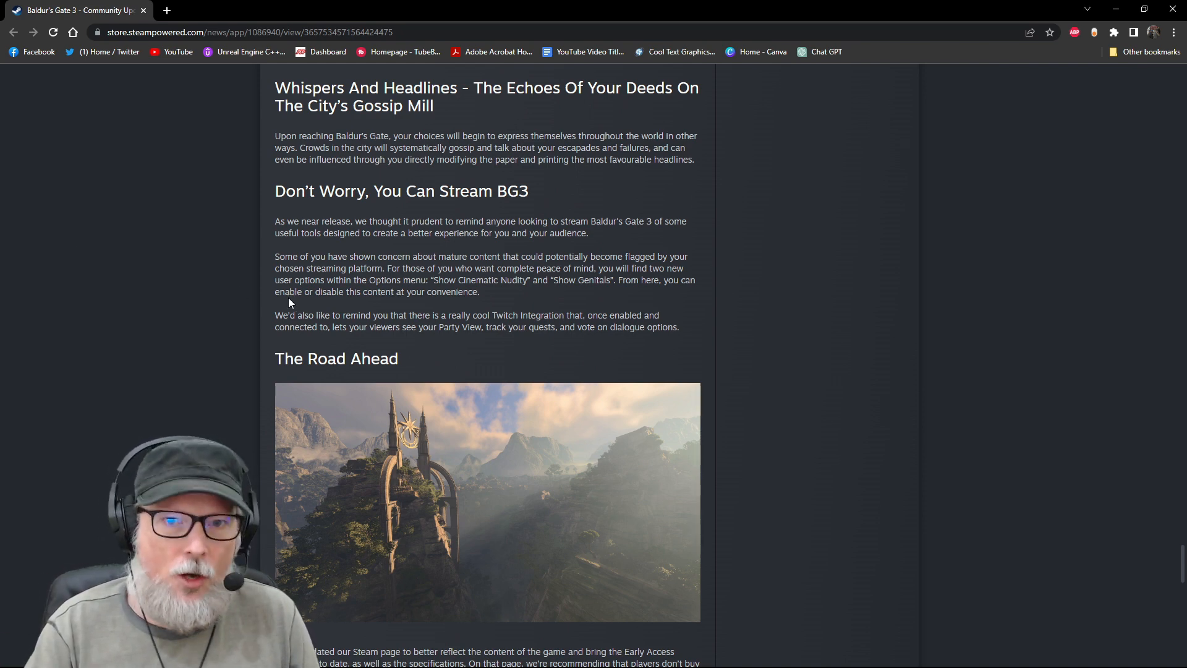
pyautogui.moveTo(182, 301)
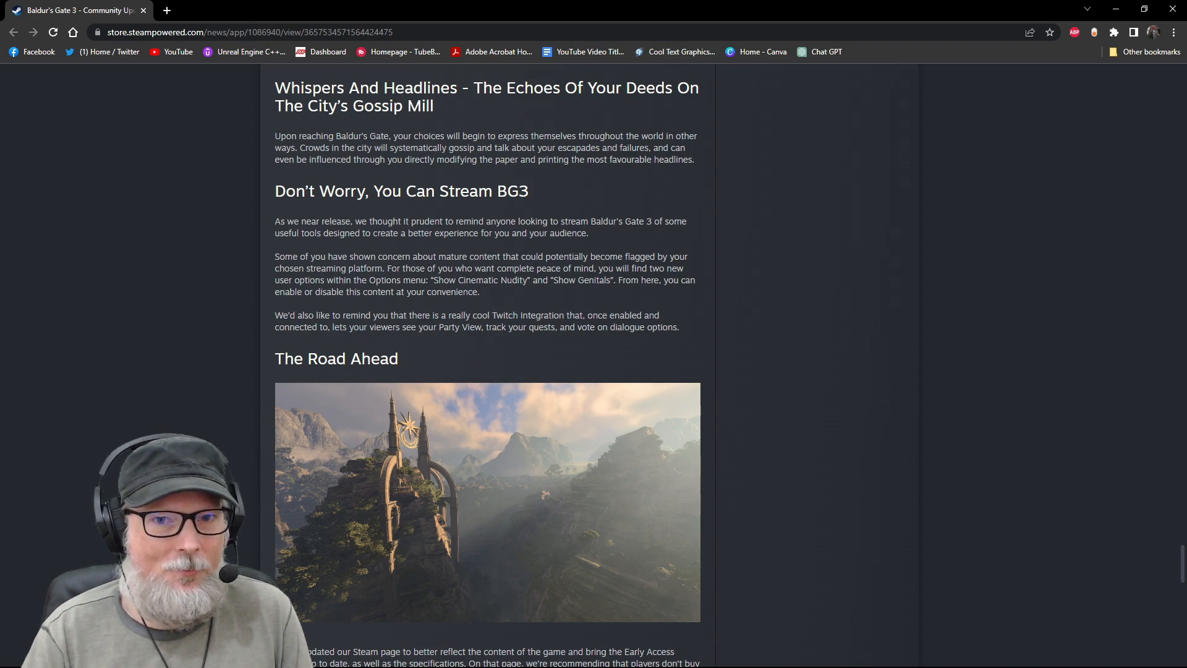
pyautogui.scroll(-3)
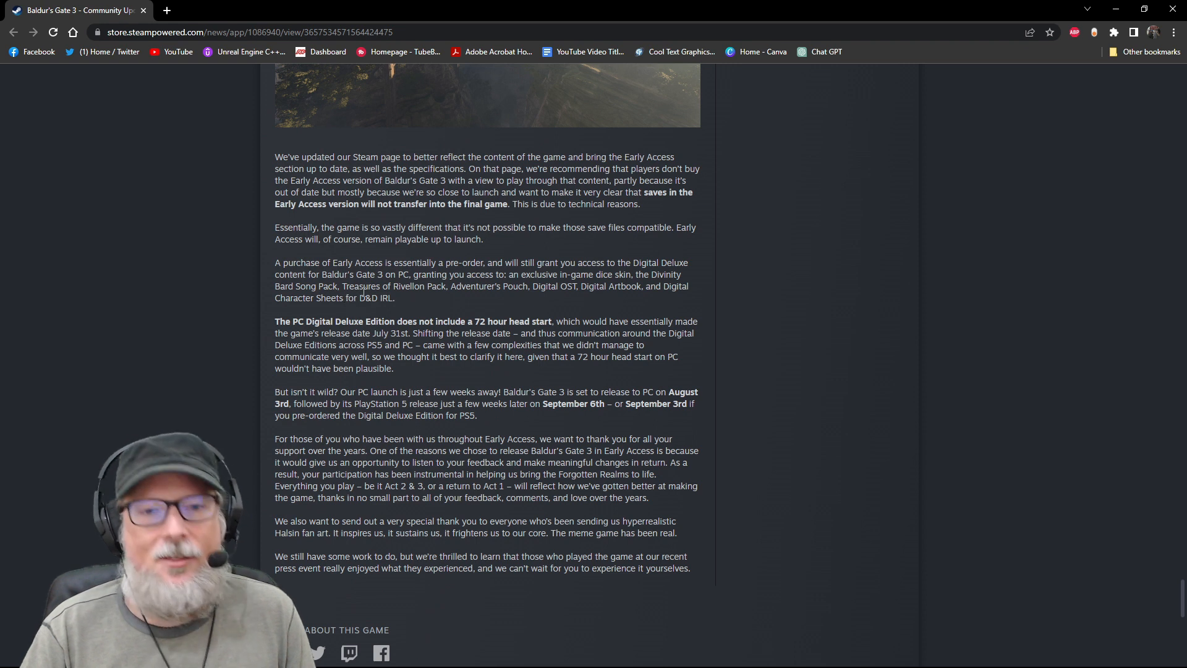
pyautogui.moveTo(274, 322); pyautogui.dragTo(528, 322)
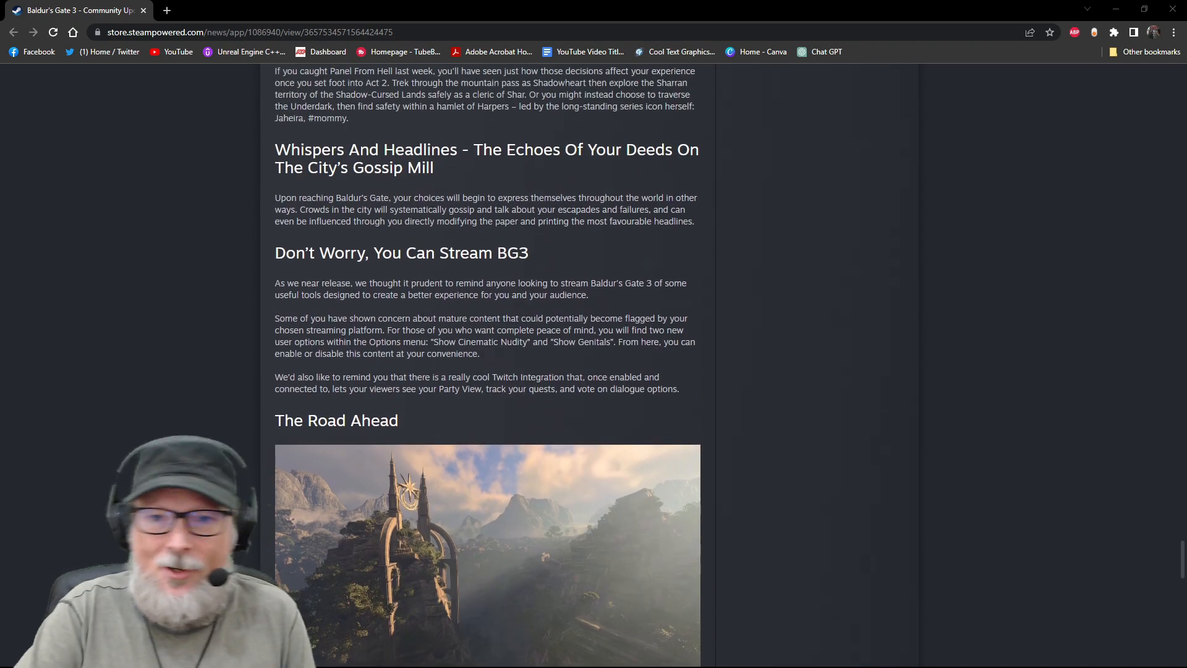
pyautogui.scroll(-3)
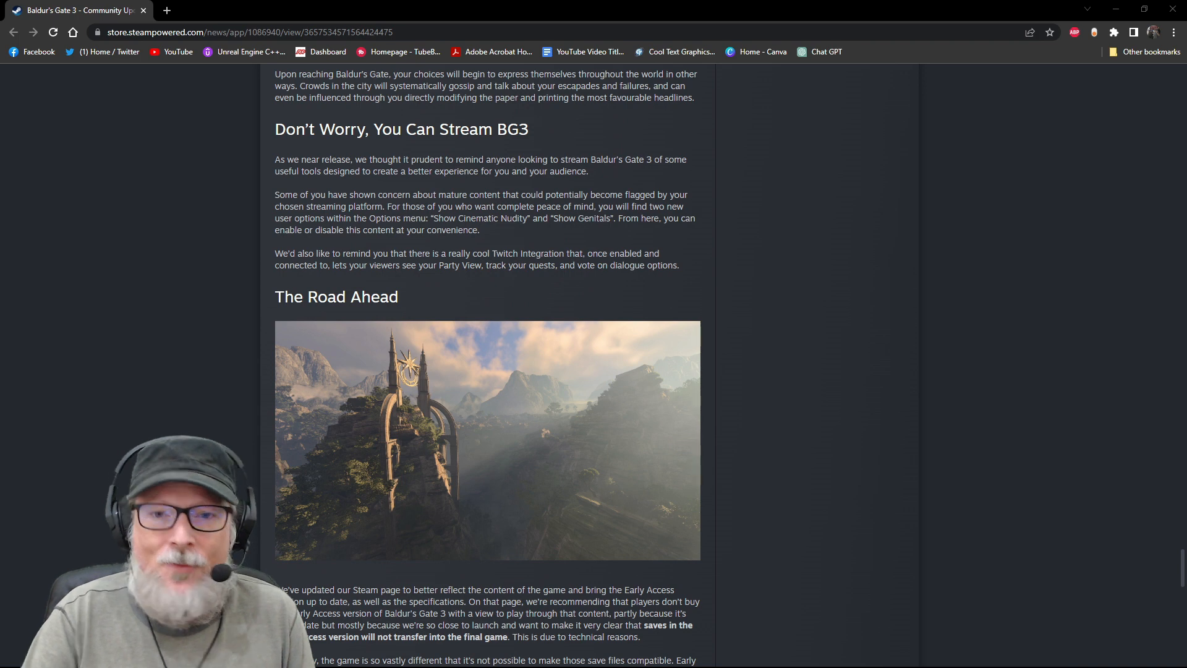